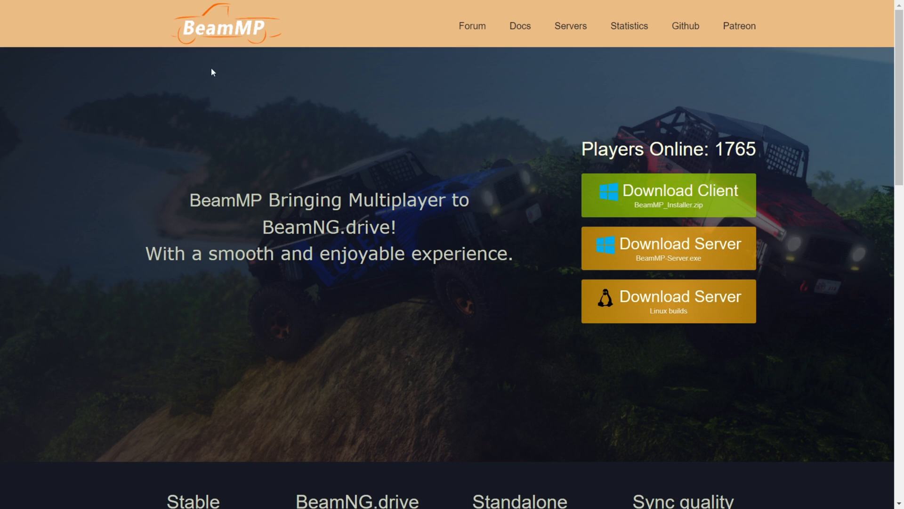
pyautogui.moveTo(299, 107)
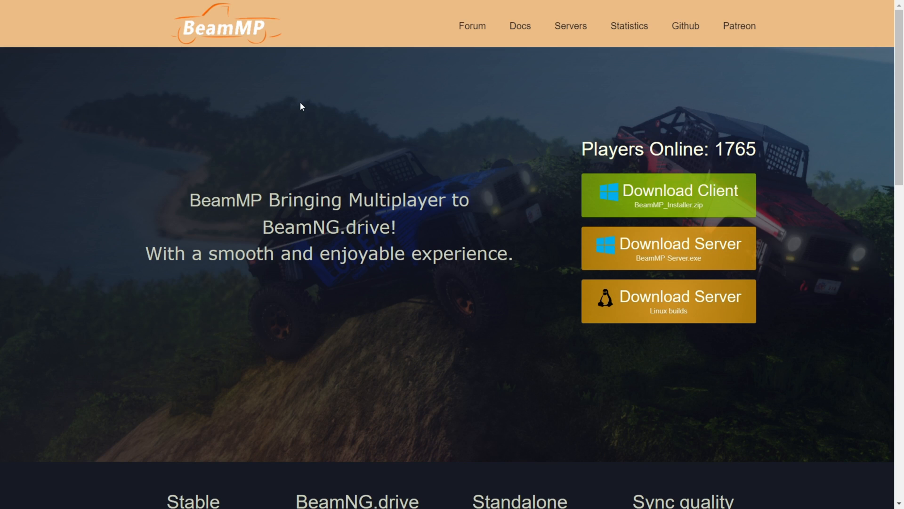
pyautogui.moveTo(306, 110)
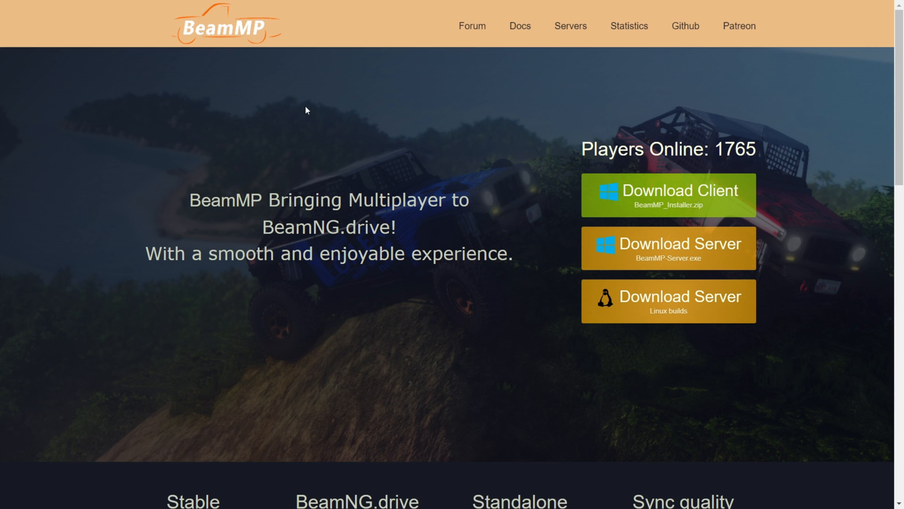
pyautogui.moveTo(675, 198)
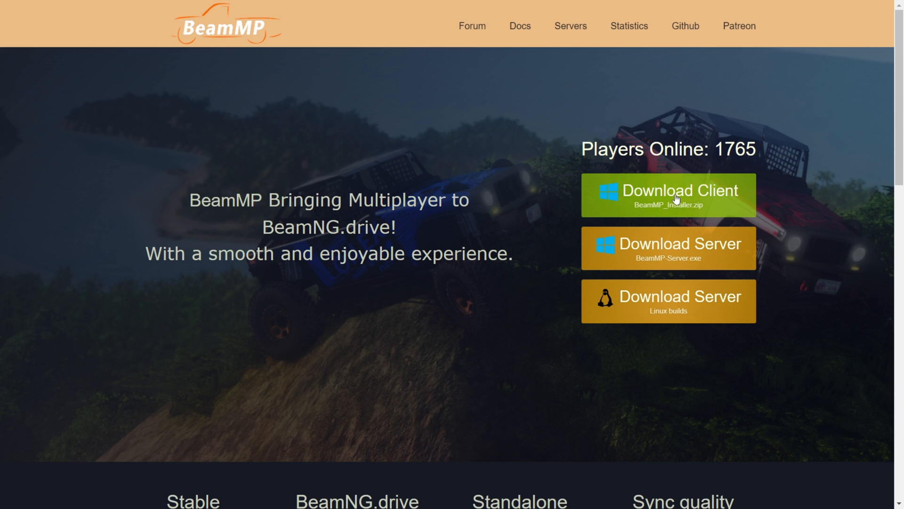
pyautogui.moveTo(701, 199)
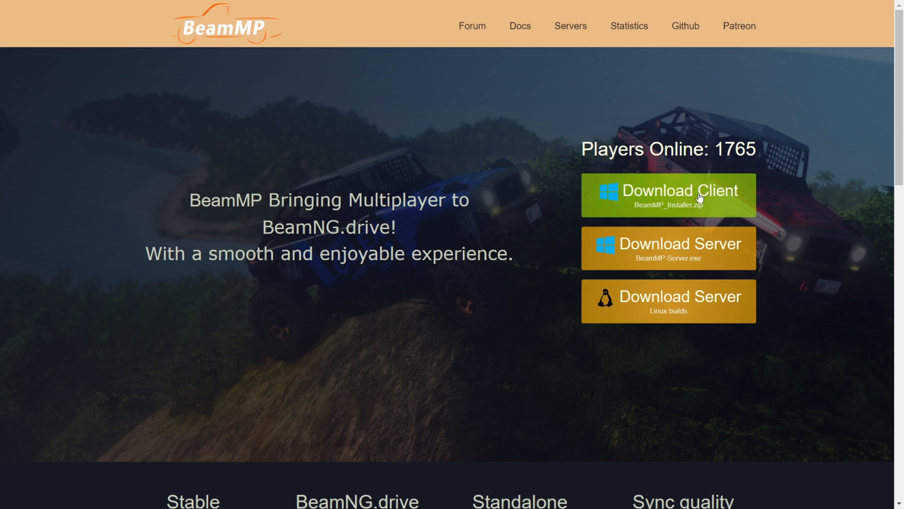
# Download the BeamMP client installer via the green 'Download Client' button
pyautogui.click(667, 195)
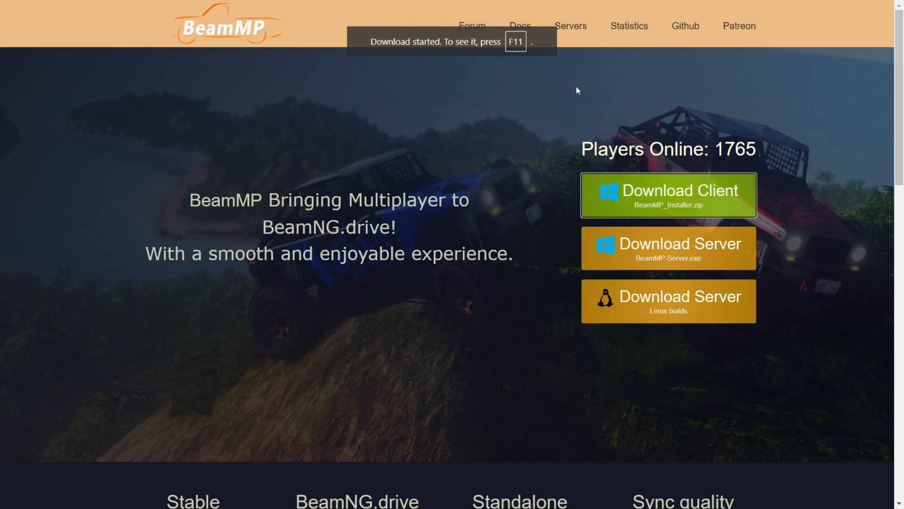
pyautogui.moveTo(613, 147)
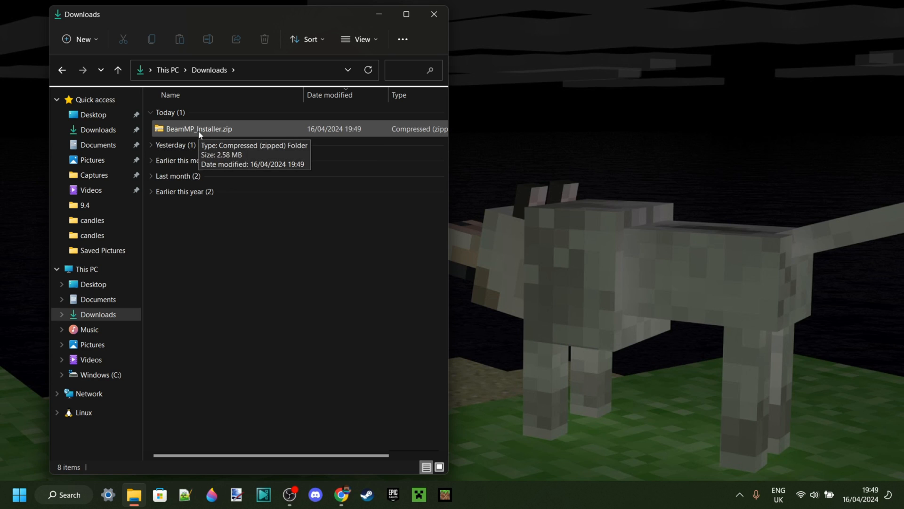
# Open BeamMP_Installer.zip in Downloads and run BeamMP_Installer.exe from inside it
pyautogui.click(197, 128)
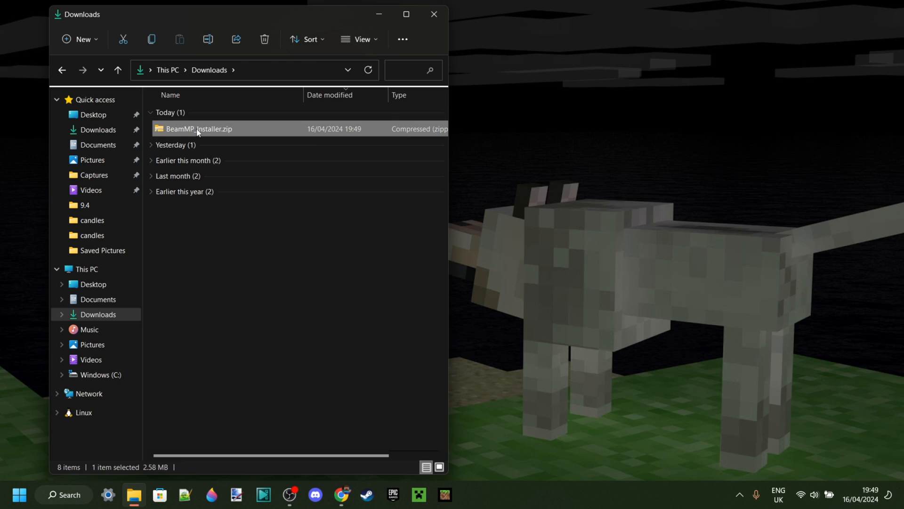
pyautogui.doubleClick(199, 128)
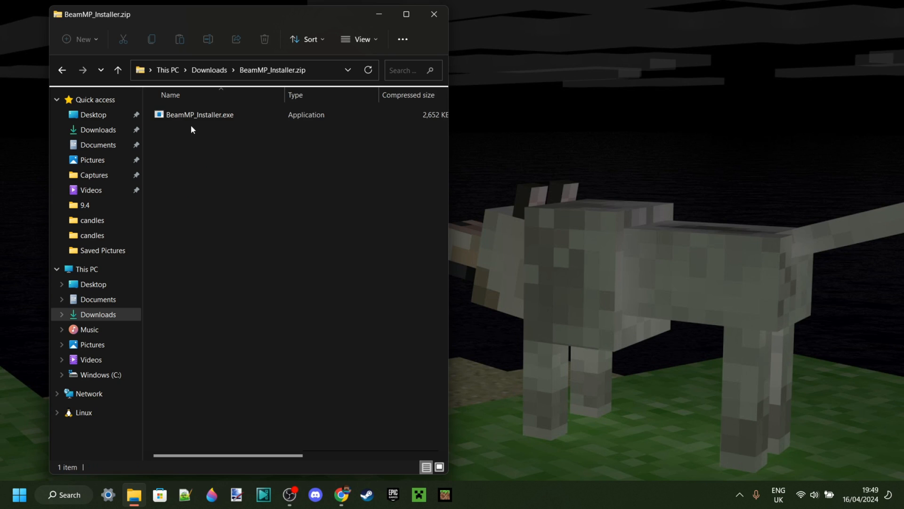
pyautogui.click(199, 114)
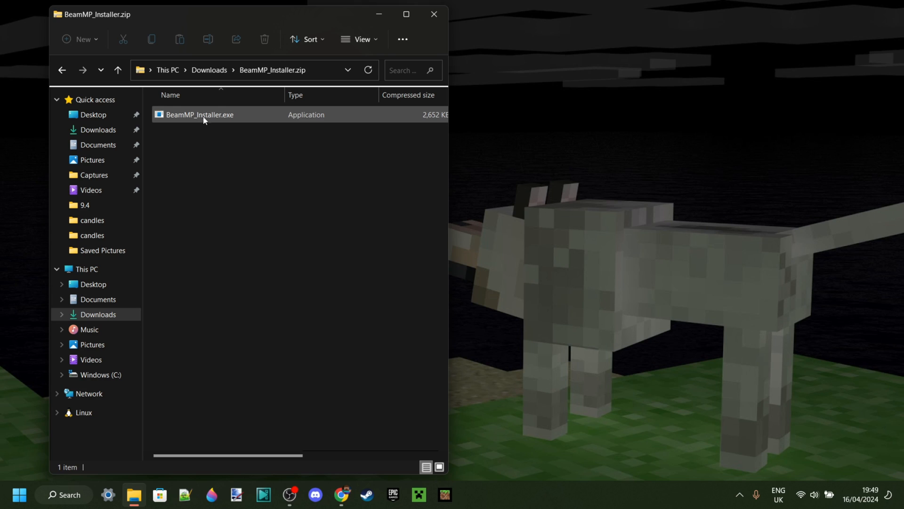
pyautogui.doubleClick(200, 114)
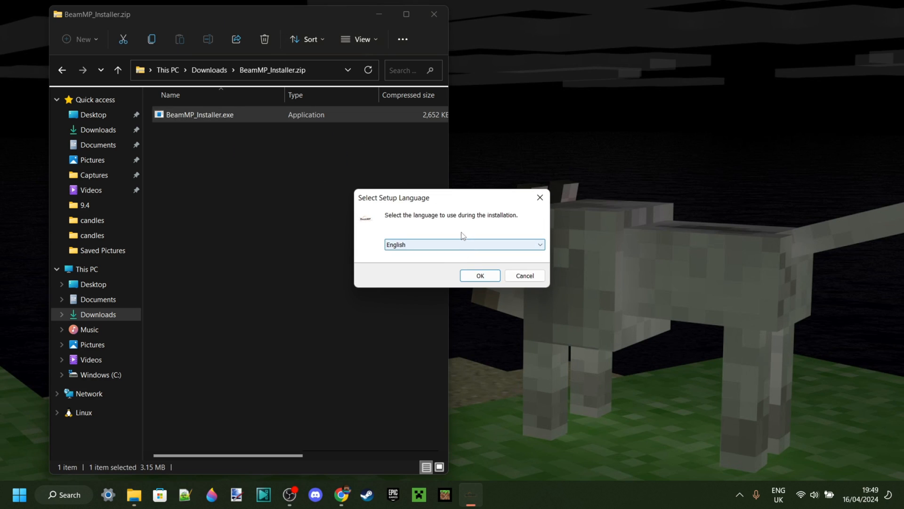
# Install BeamMP-Launcher in English, accepting the licence, keeping the desktop shortcut, and launching it
pyautogui.click(479, 275)
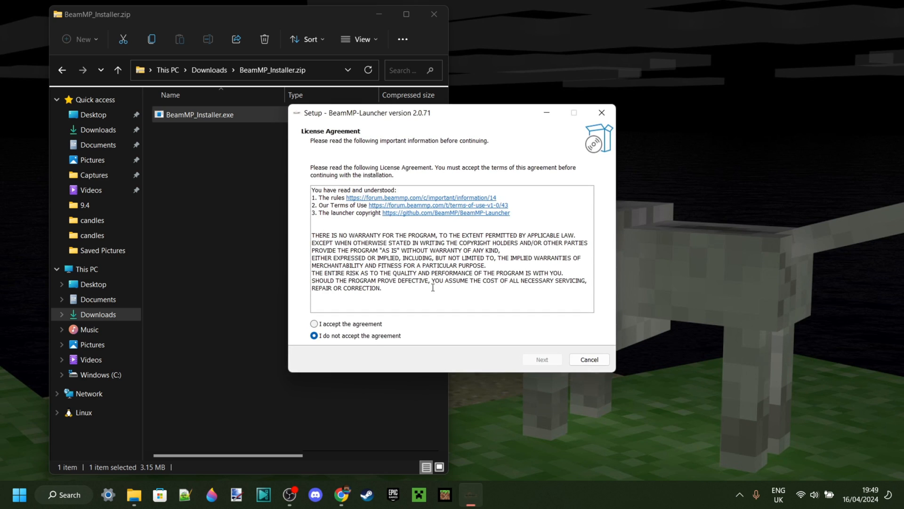
pyautogui.click(314, 323)
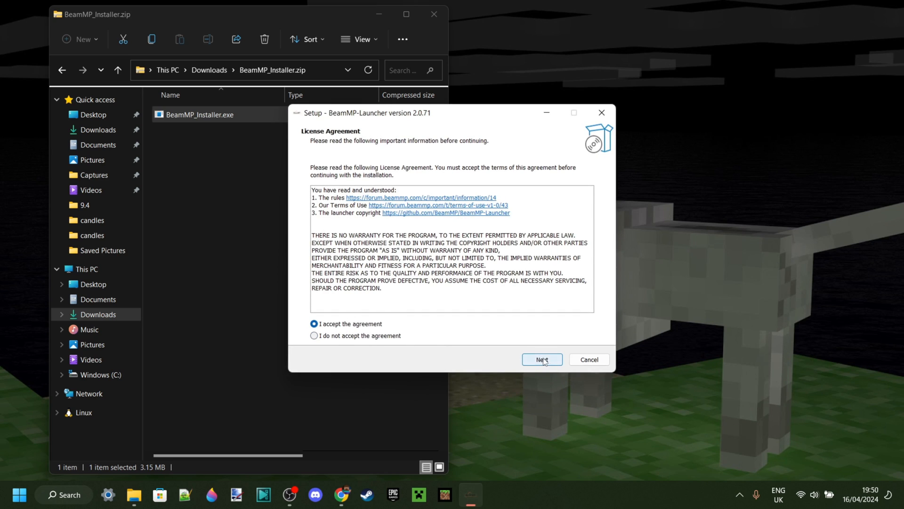
pyautogui.click(541, 359)
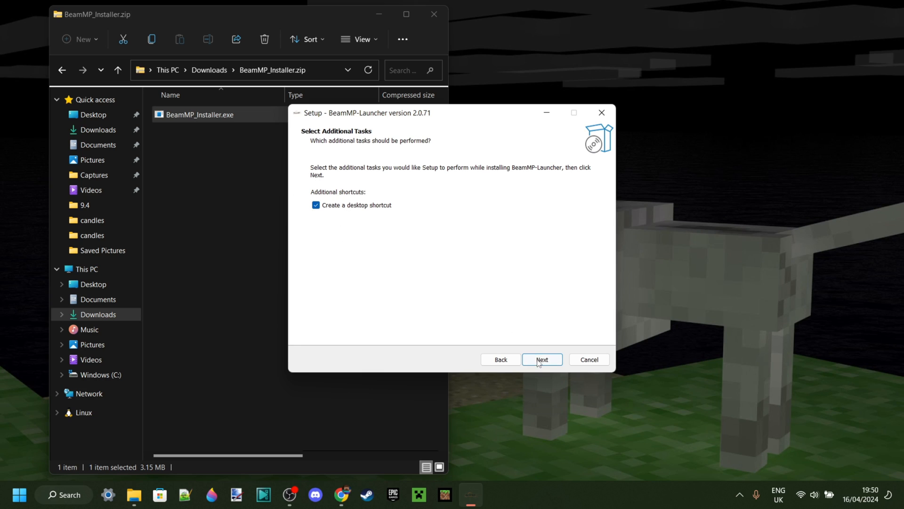
pyautogui.click(541, 359)
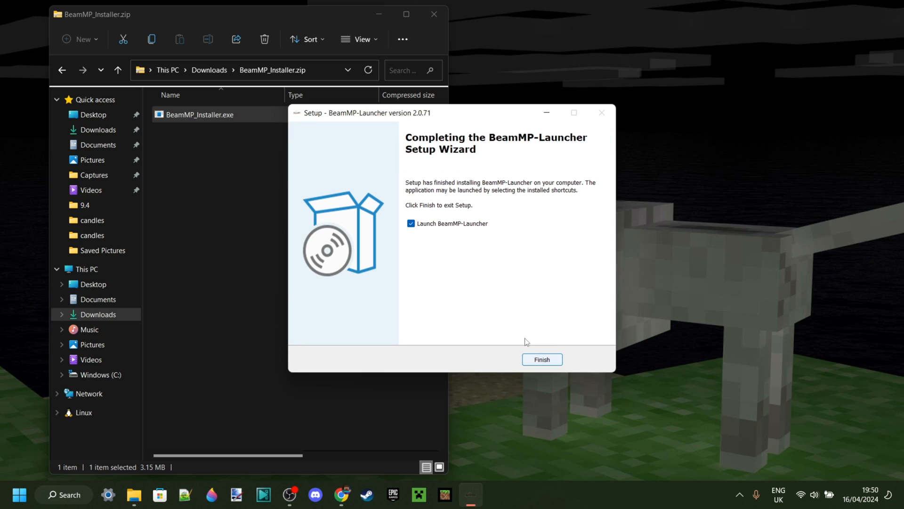
pyautogui.moveTo(411, 224)
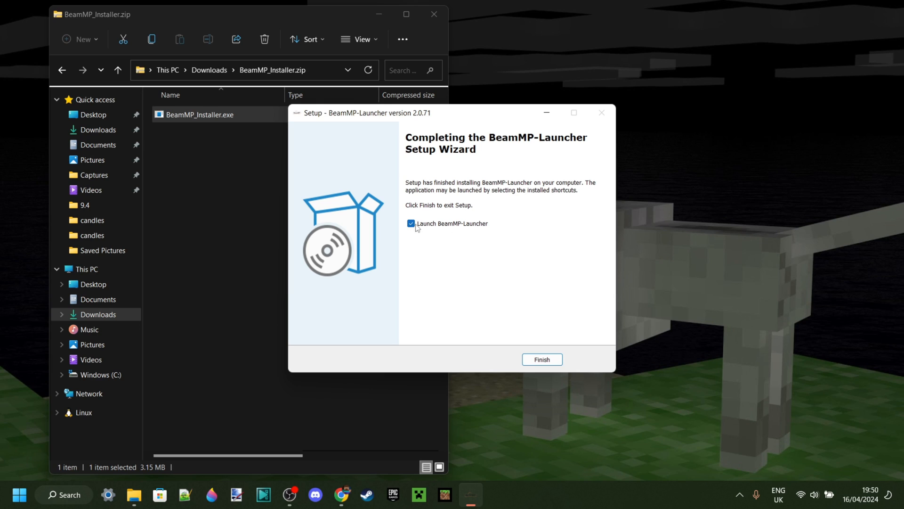
pyautogui.click(542, 358)
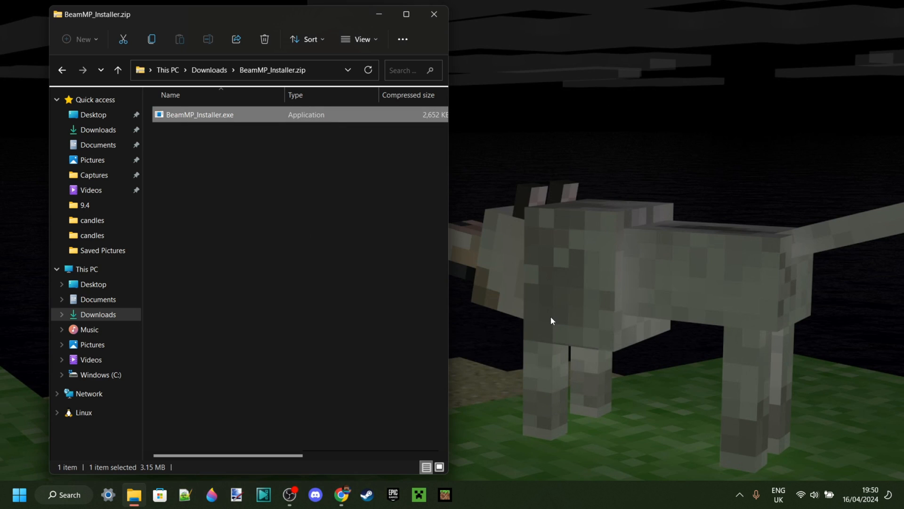
pyautogui.moveTo(209, 70)
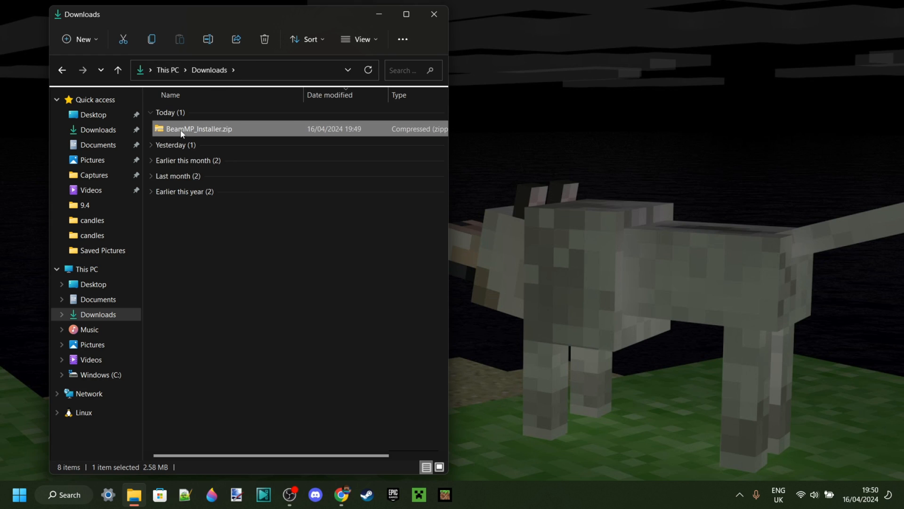
pyautogui.moveTo(179, 129)
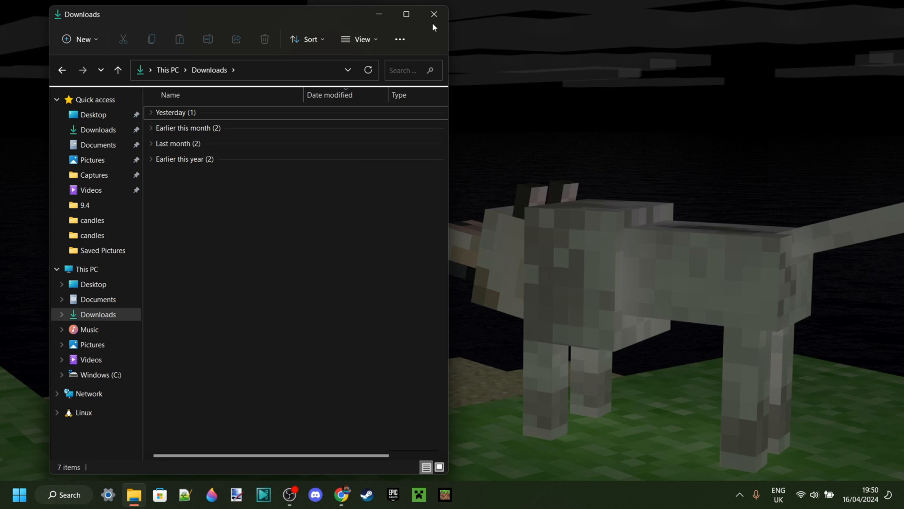
# Close the File Explorer window after removing BeamMP_Installer.zip
pyautogui.click(433, 14)
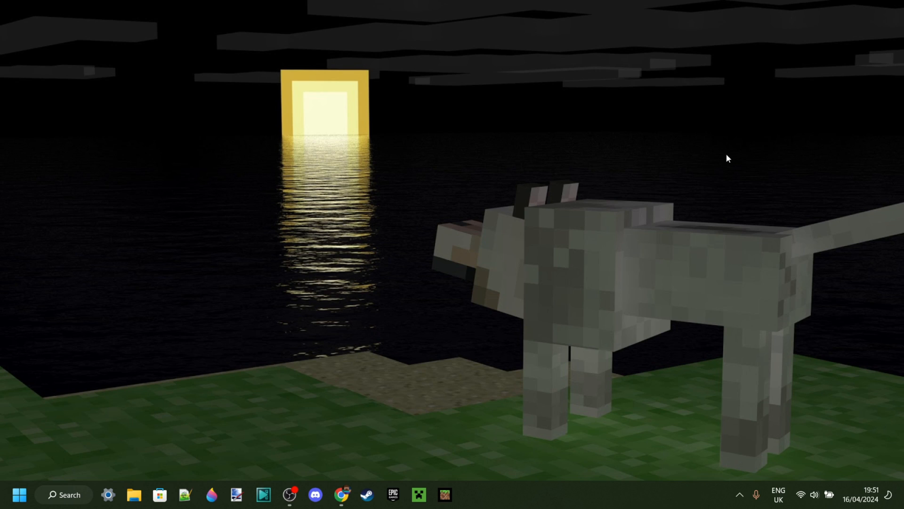
pyautogui.moveTo(380, 162)
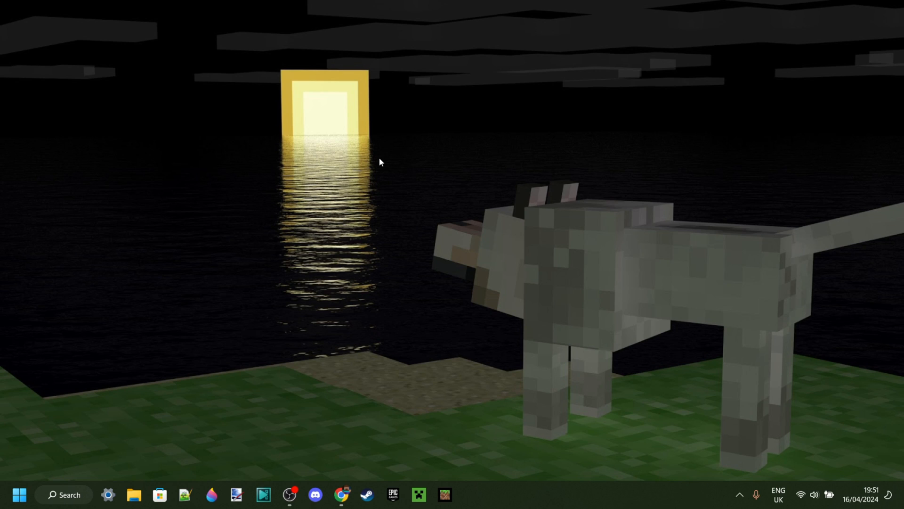
# Search the taskbar for 'beamMP-Launcher' and launch the app
pyautogui.click(63, 494)
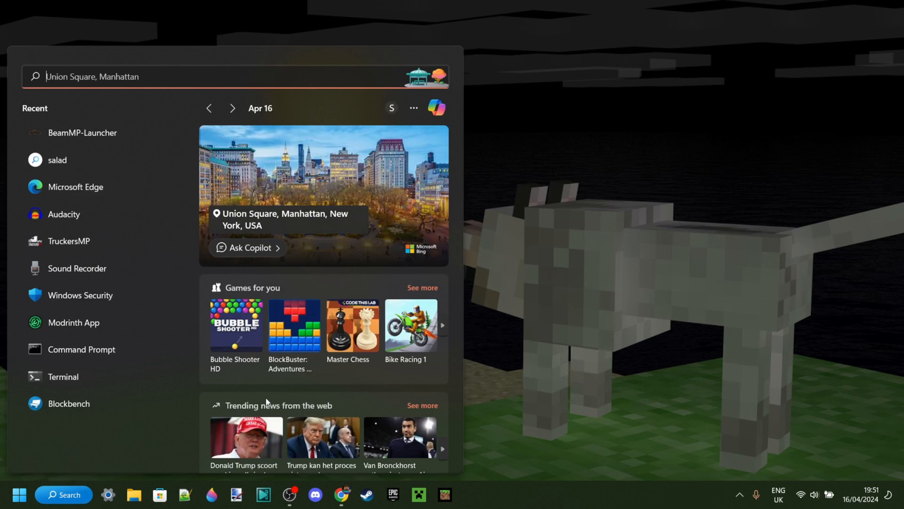
pyautogui.write('beamMP-Launcher')
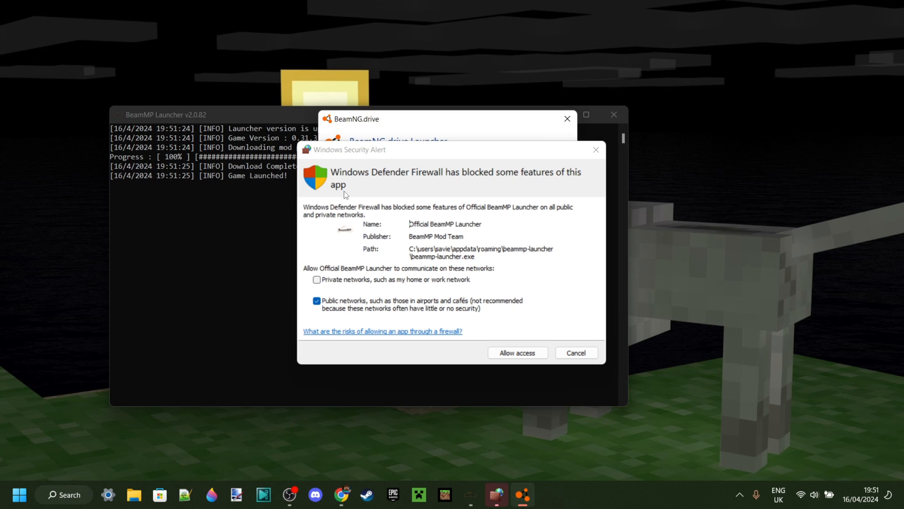
pyautogui.moveTo(405, 175)
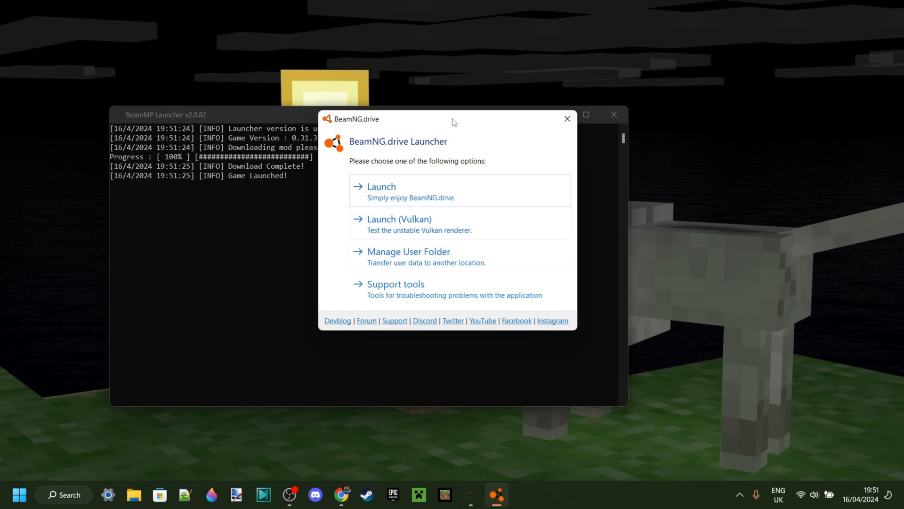
pyautogui.moveTo(447, 163)
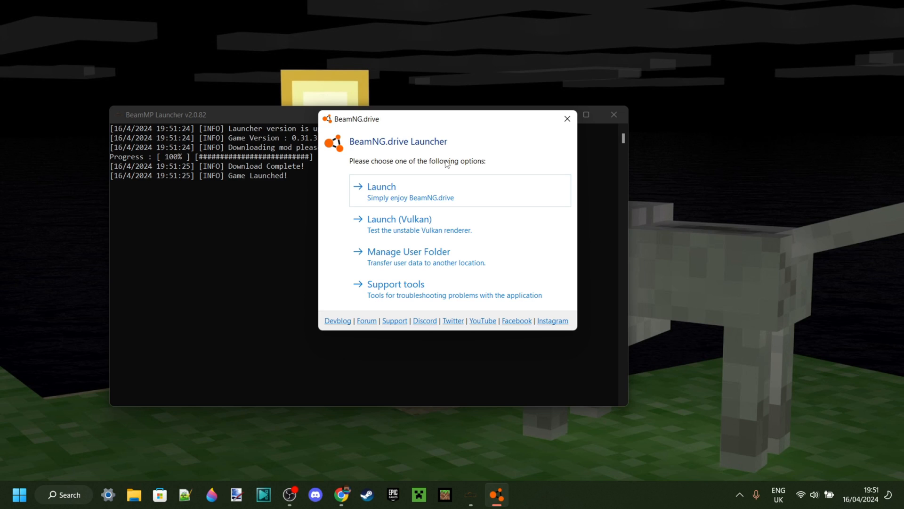
pyautogui.moveTo(454, 142)
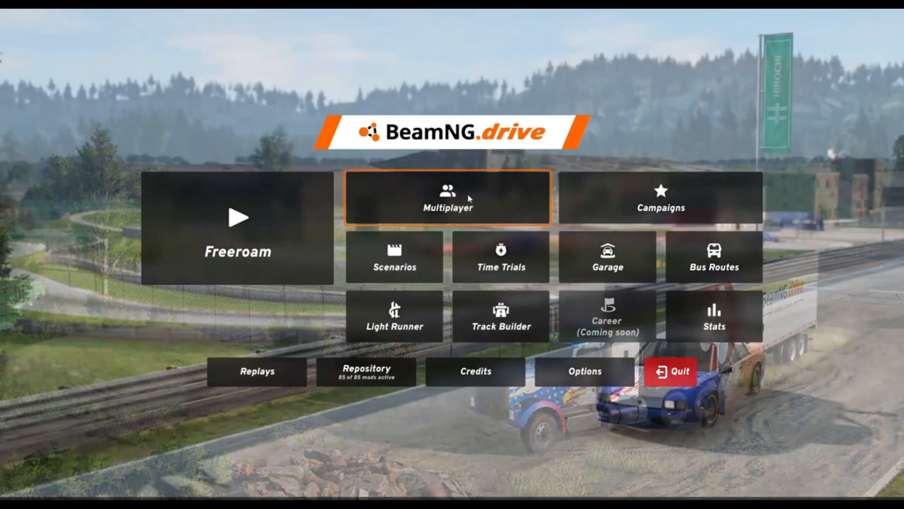
pyautogui.moveTo(840, 344)
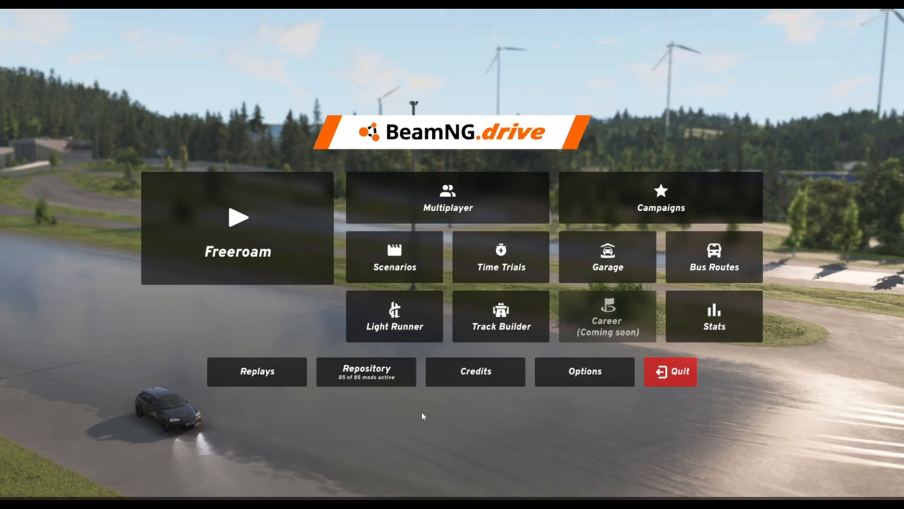
pyautogui.moveTo(352, 401)
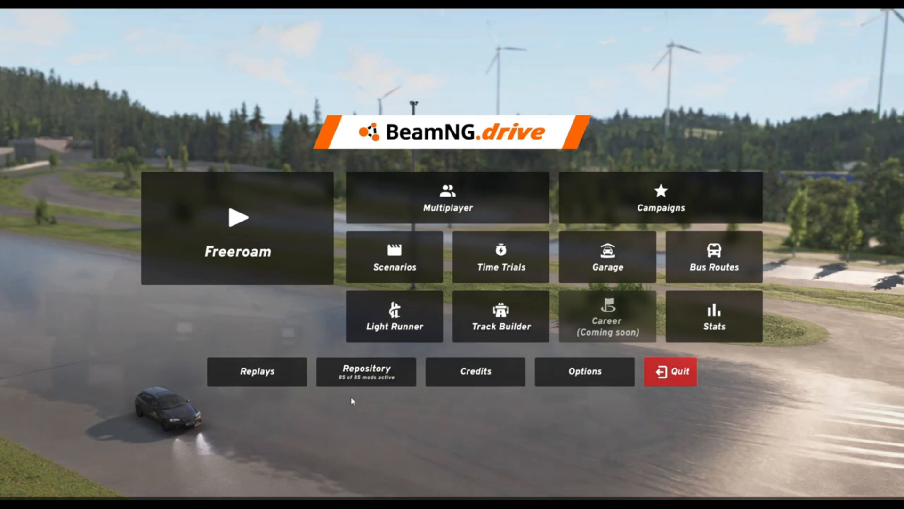
# Launch BeamNG.drive from its launcher and wait for the main menu
pyautogui.click(366, 371)
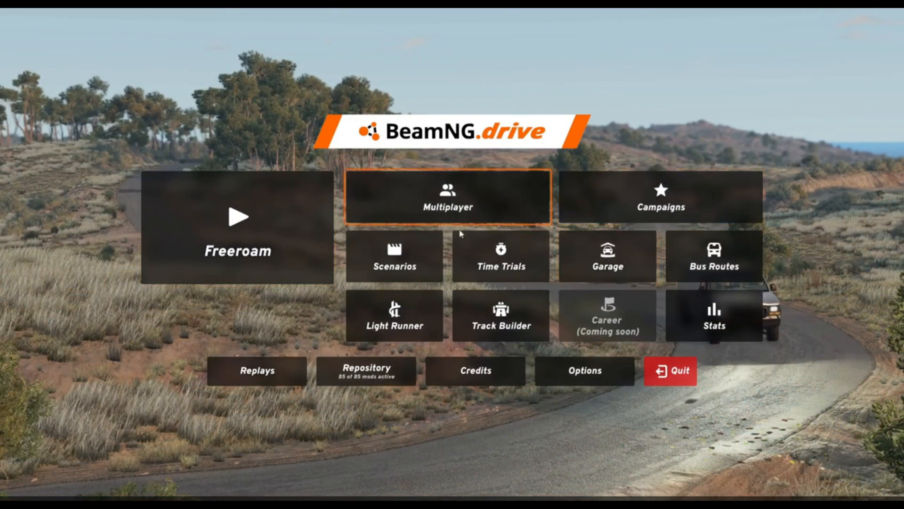
# Open the Multiplayer tile and load the public BeamMP server list
pyautogui.click(447, 198)
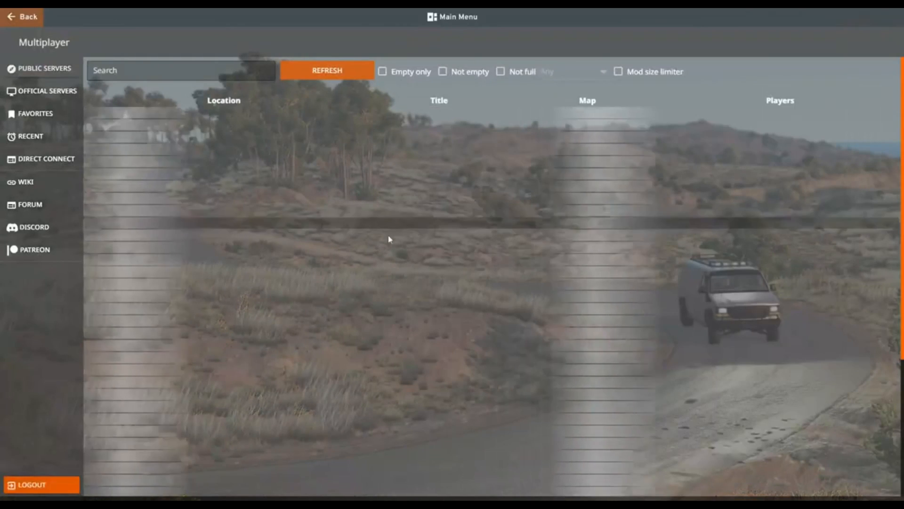
pyautogui.click(326, 70)
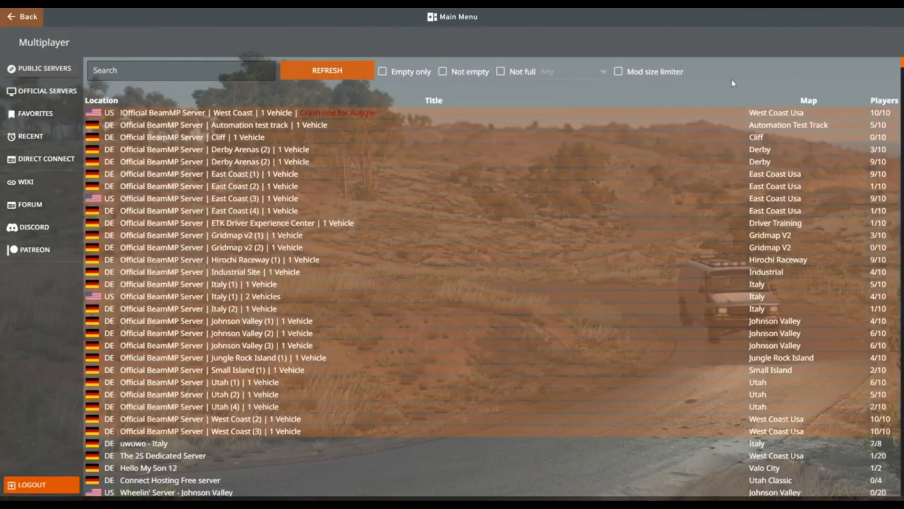
pyautogui.moveTo(737, 83)
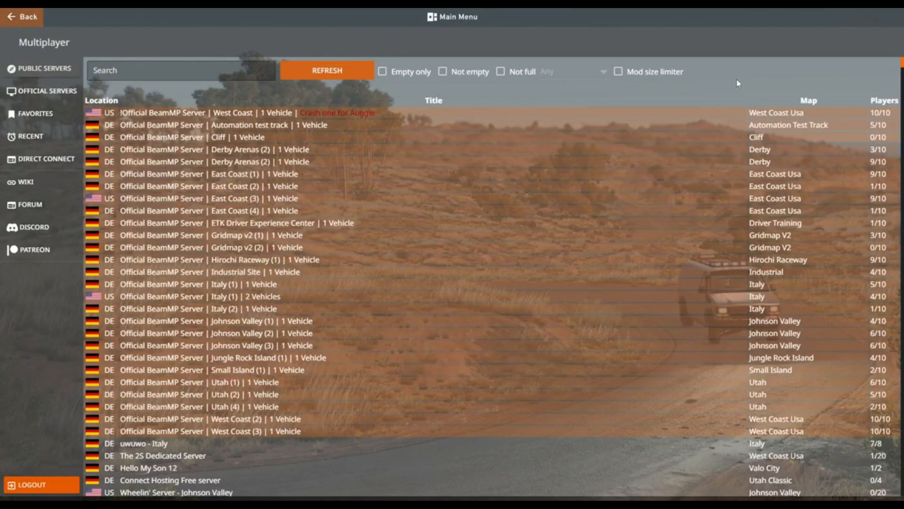